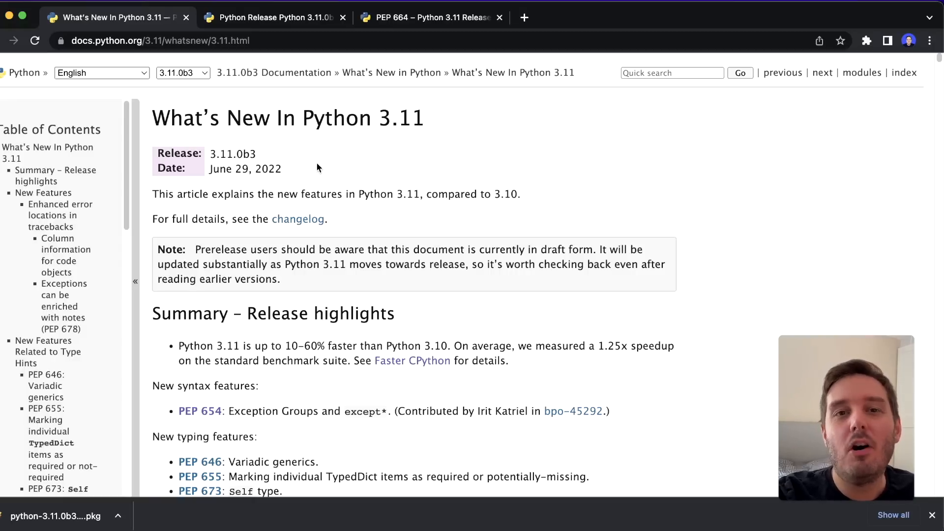
# Review the What's New in Python 3.11 heading and PEP 664's expected 3.11.0 final release date.
pyautogui.moveTo(275, 119); pyautogui.dragTo(409, 118)
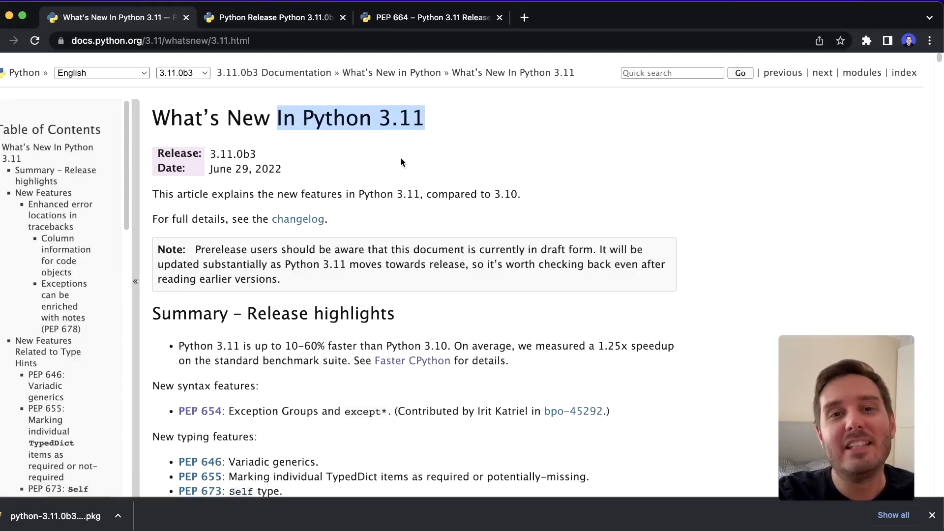
pyautogui.click(431, 16)
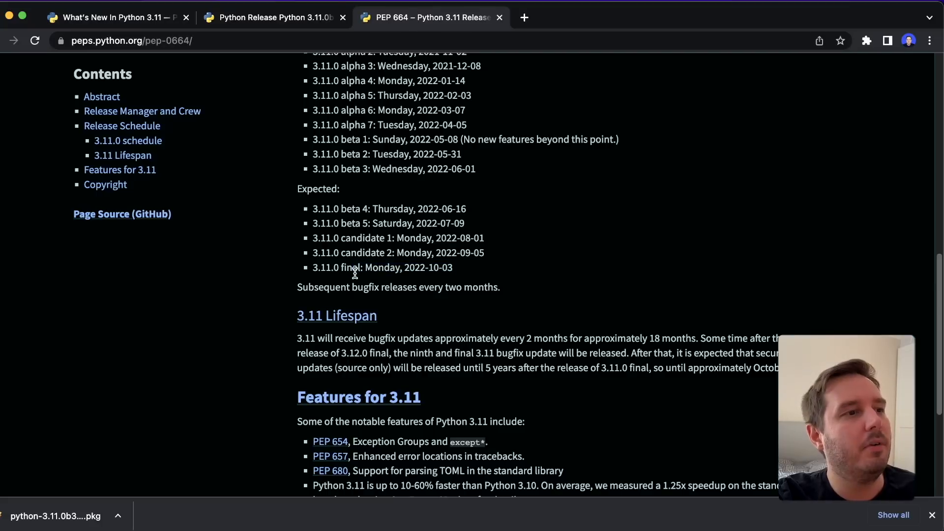
pyautogui.moveTo(363, 267); pyautogui.dragTo(453, 267)
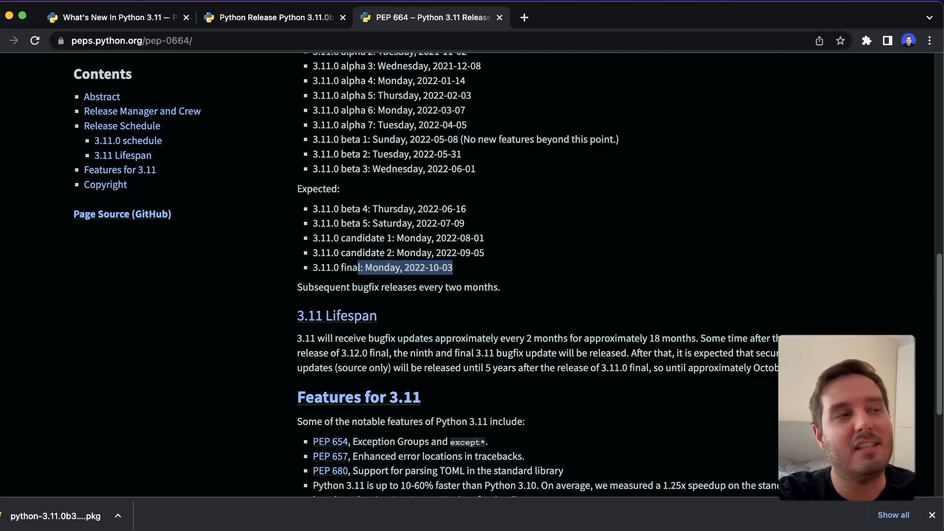
# Browse the Python 3.11.0b3 release page down to its download Files table.
pyautogui.click(275, 17)
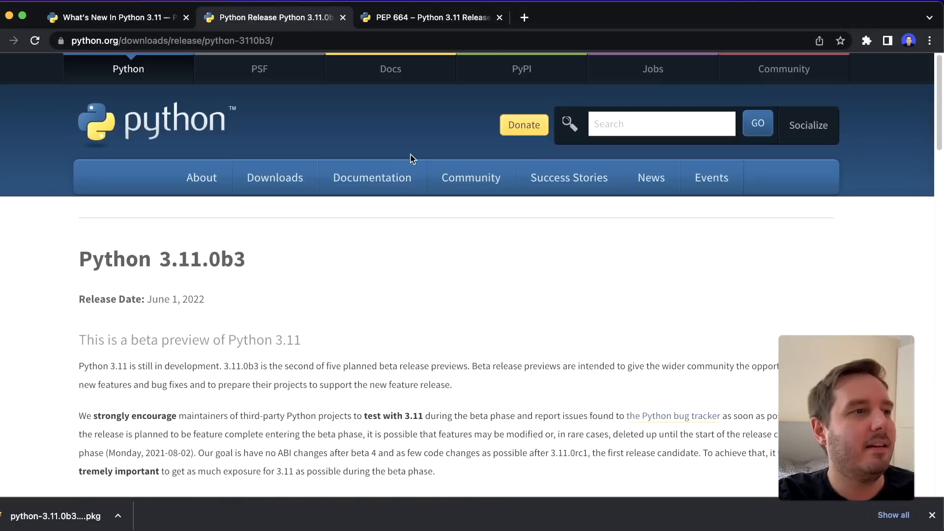
pyautogui.doubleClick(198, 259)
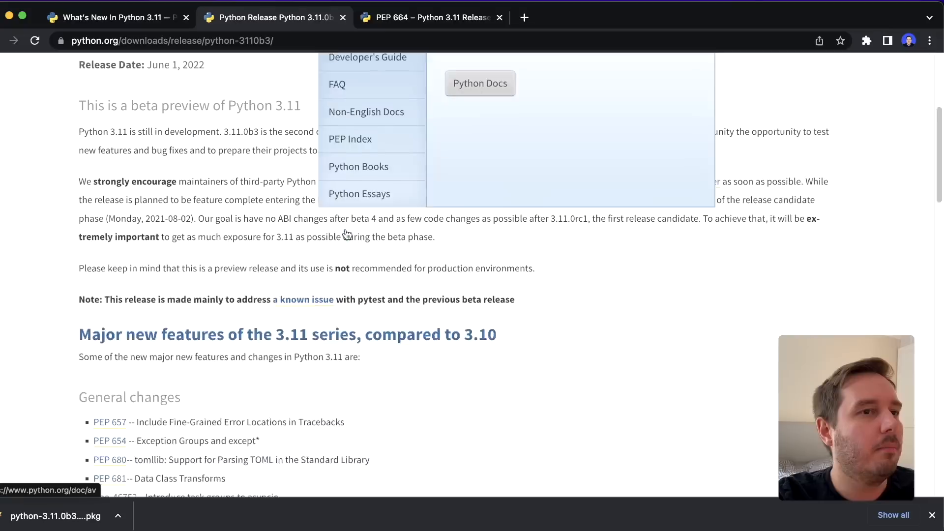
pyautogui.scroll(-3)
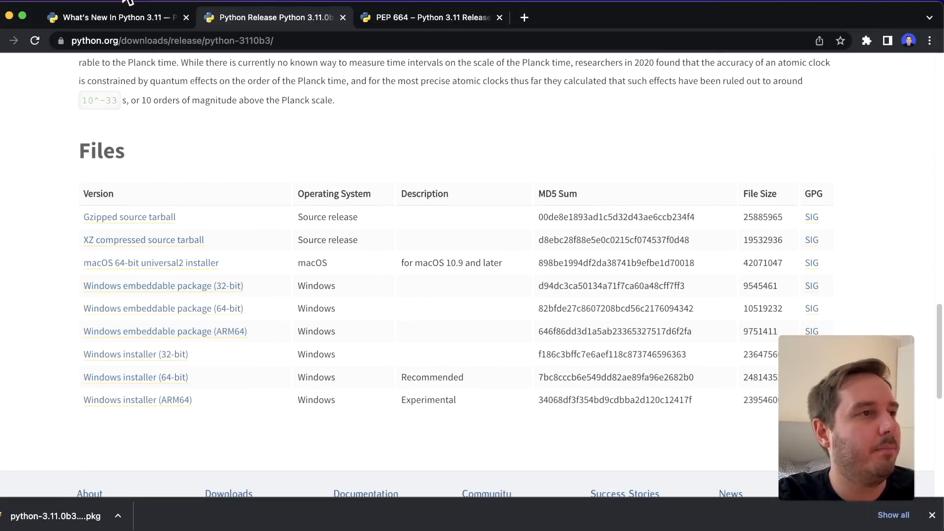
pyautogui.click(114, 17)
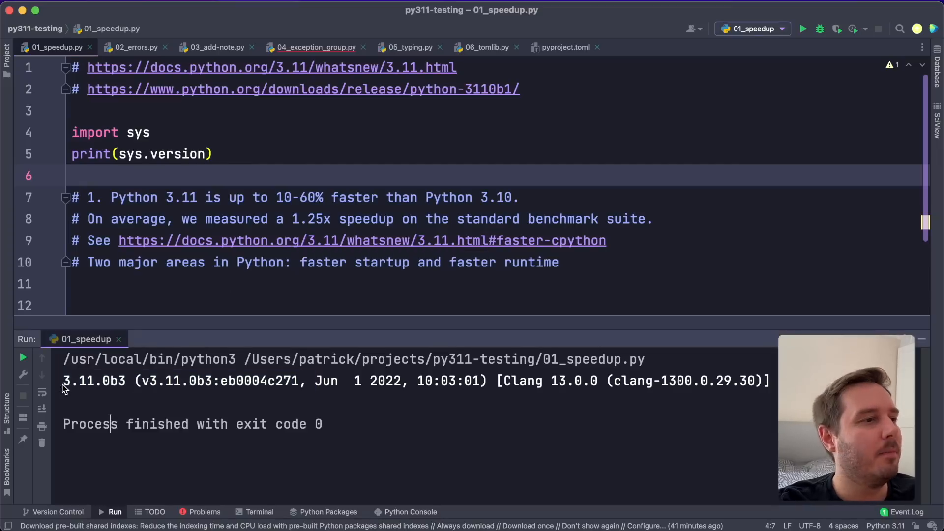
pyautogui.moveTo(63, 381); pyautogui.dragTo(305, 381)
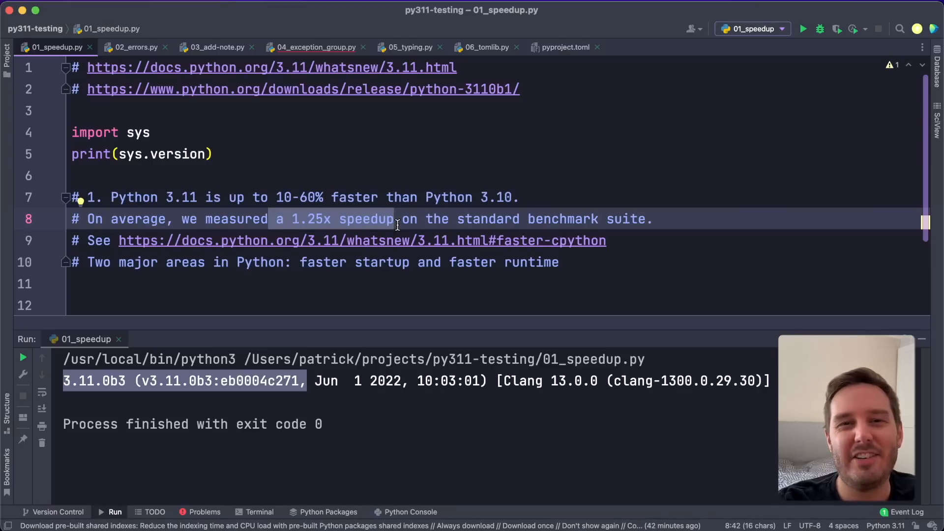
# Run the 02_errors.py enhanced error locations example.
pyautogui.click(136, 47)
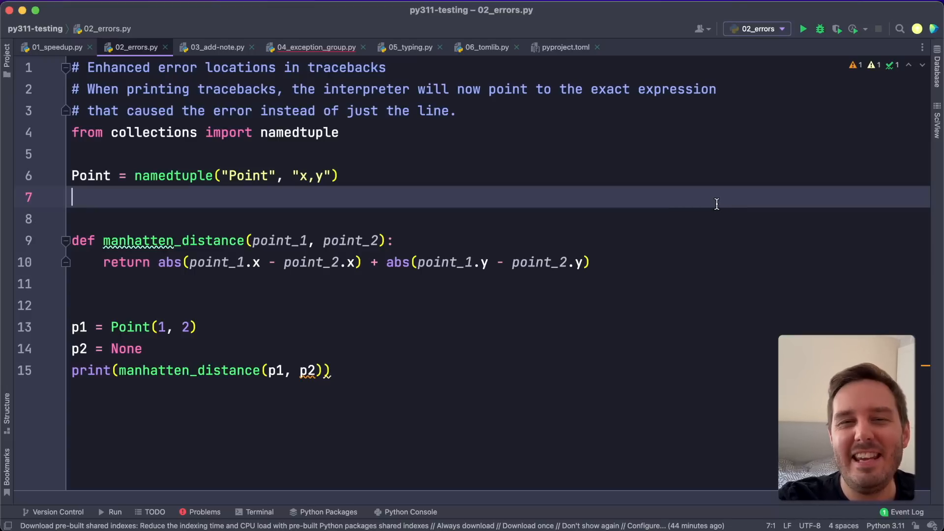
pyautogui.moveTo(289, 89); pyautogui.dragTo(614, 89)
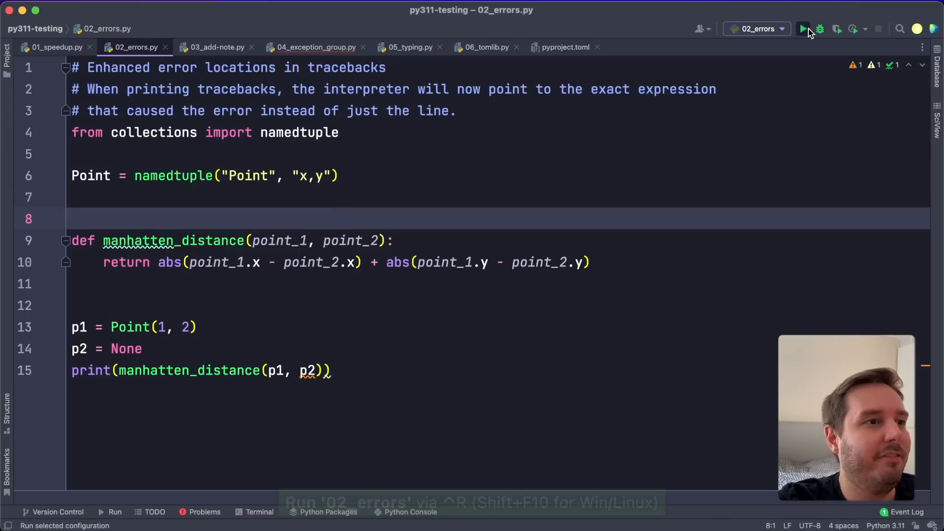
pyautogui.click(804, 29)
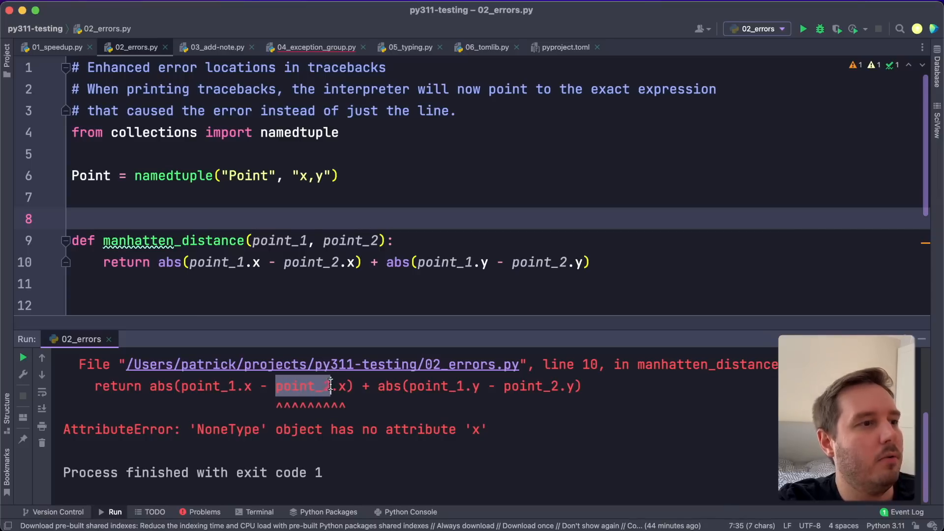
# Inspect the AttributeError traceback with ^^^ markers under the failing point_2.x expression.
pyautogui.doubleClick(106, 430)
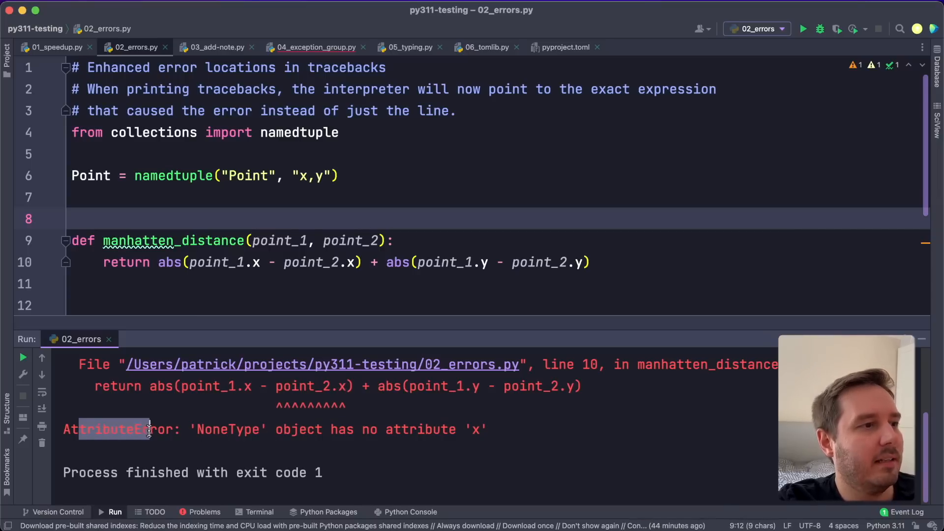
pyautogui.moveTo(148, 430); pyautogui.dragTo(488, 430)
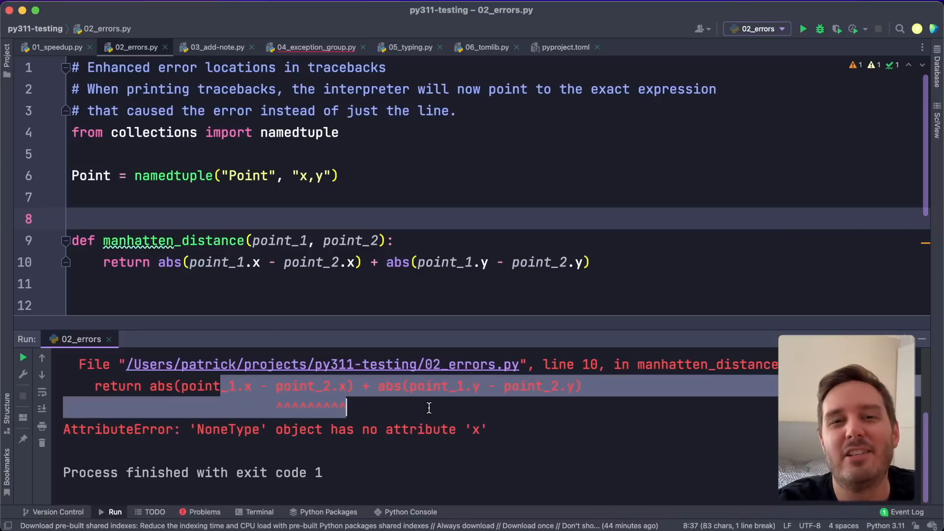
pyautogui.click(216, 47)
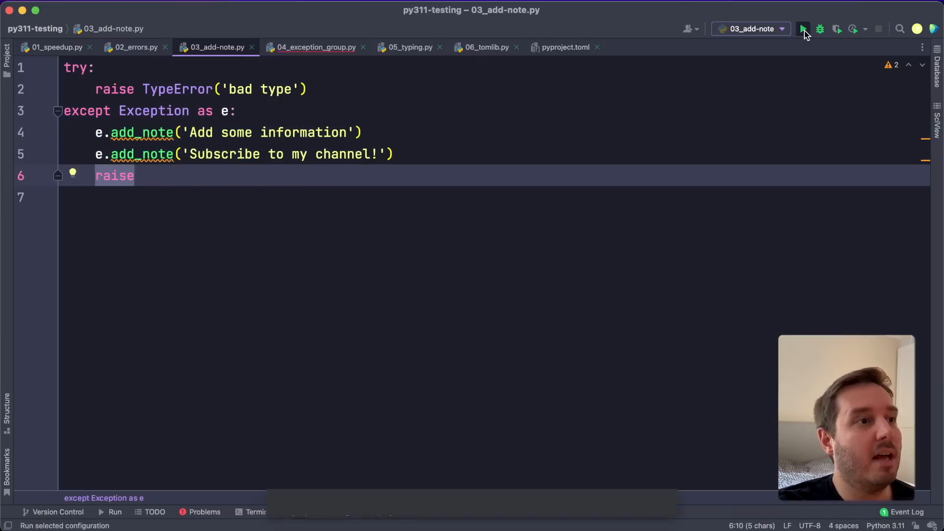
# Run 03_add-note.py so the re-raised TypeError shows its two attached notes.
pyautogui.click(804, 29)
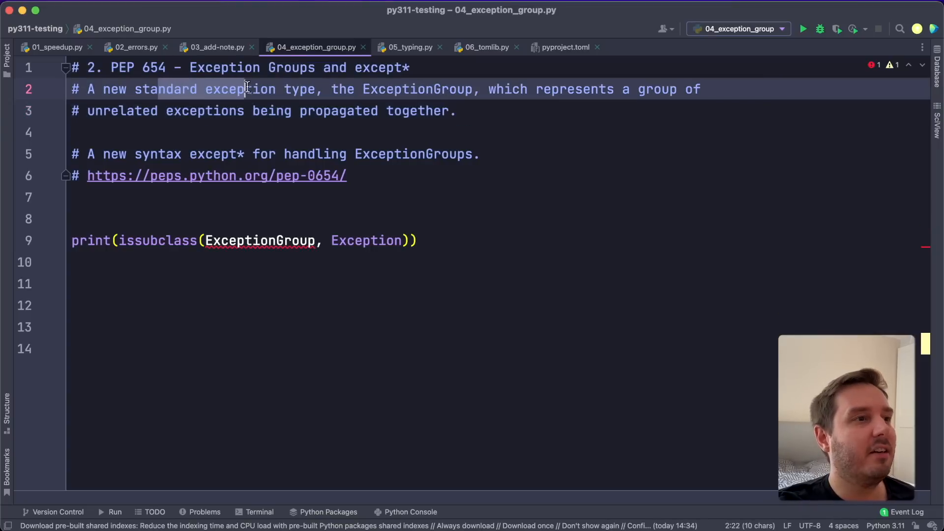
# Run 04_exception_group.py to show the nested ExceptionGroup traceback.
pyautogui.moveTo(247, 89); pyautogui.dragTo(479, 90)
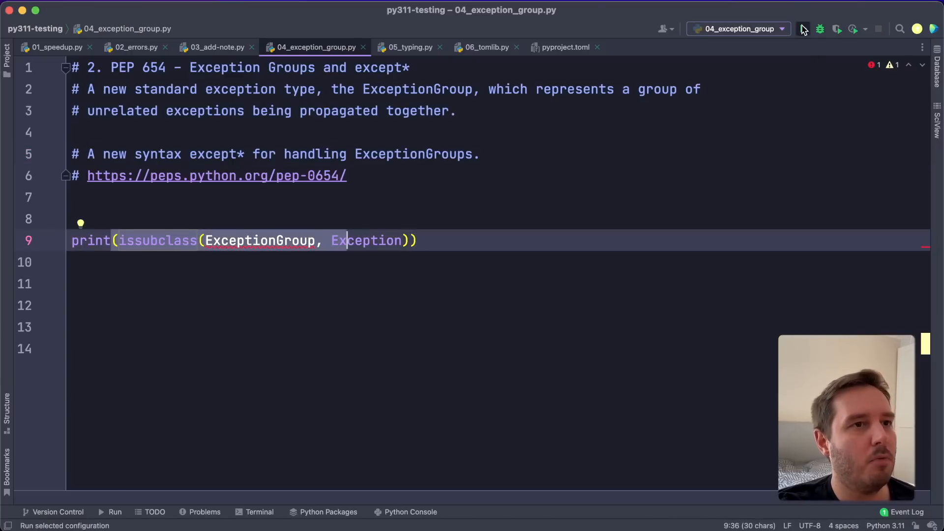
pyautogui.click(803, 29)
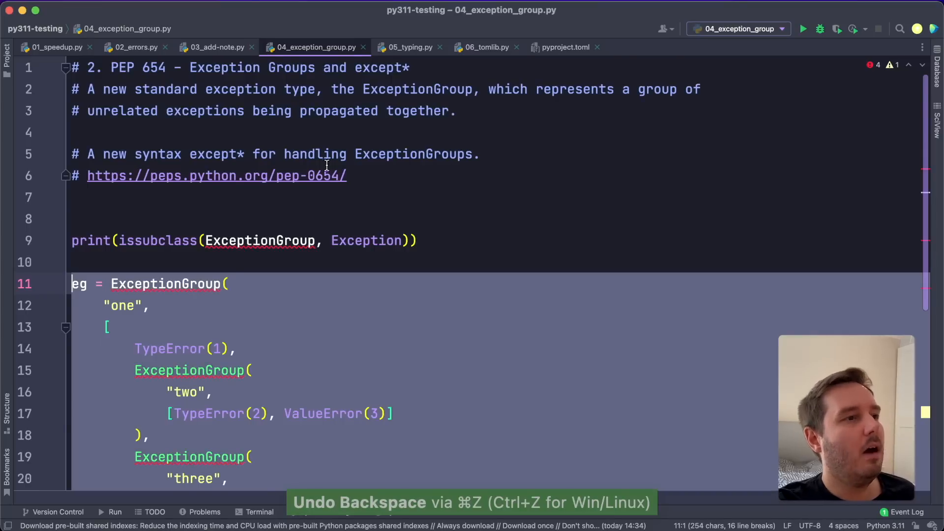
pyautogui.scroll(-3)
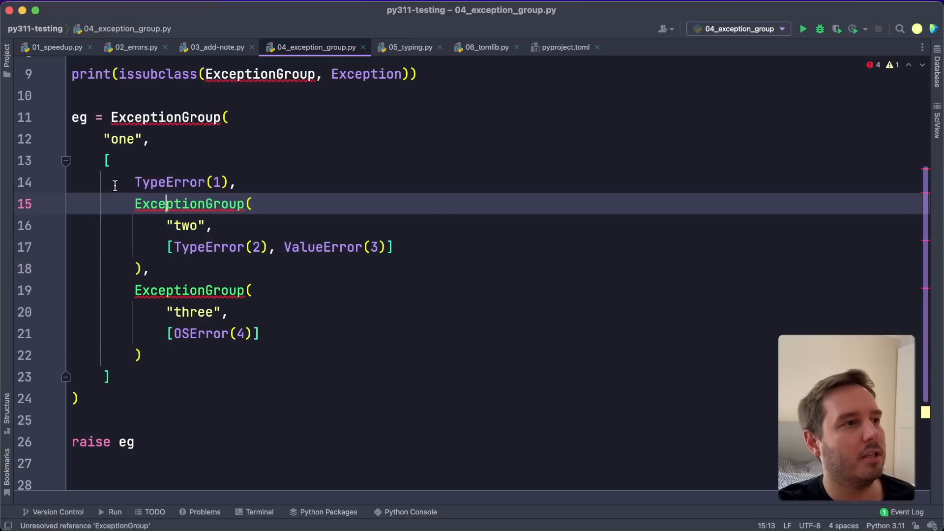
# Examine the sub-exceptions of nested group 'one' and rerun the script.
pyautogui.moveTo(134, 183); pyautogui.dragTo(149, 268)
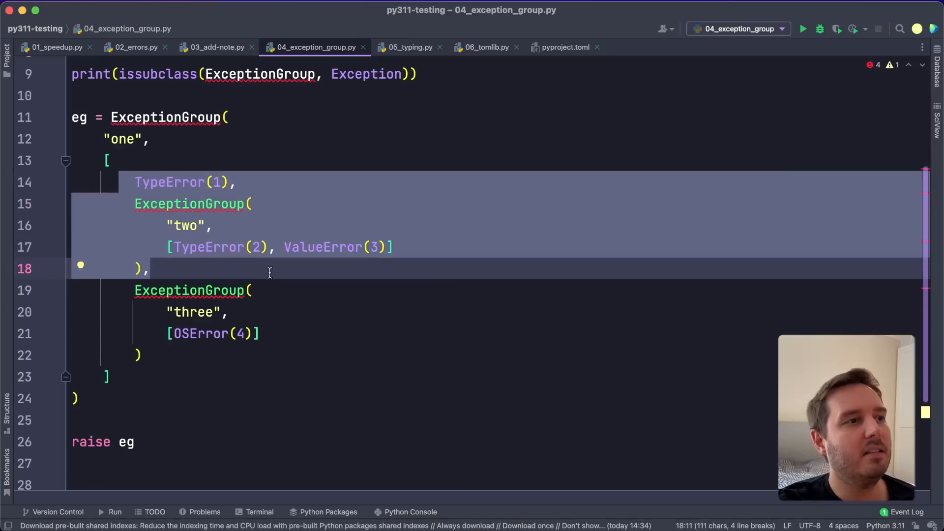
pyautogui.moveTo(614, 292)
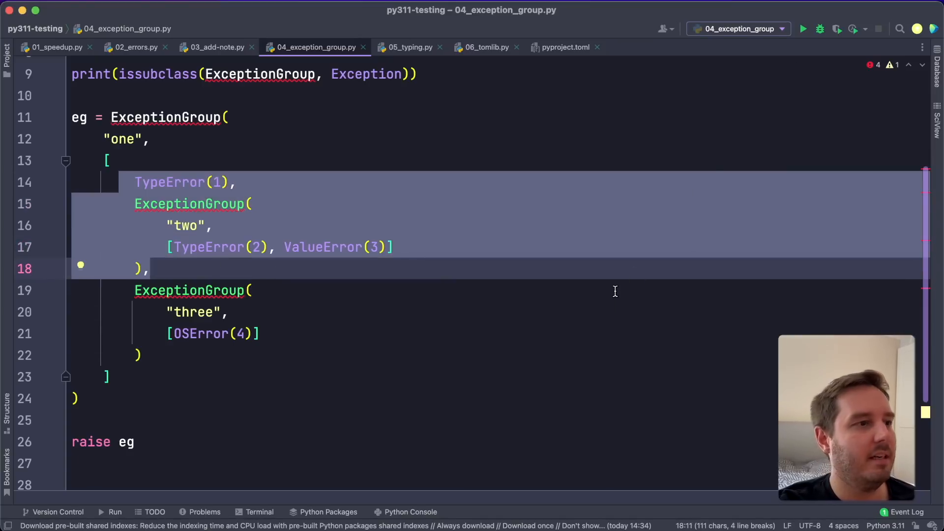
pyautogui.click(803, 29)
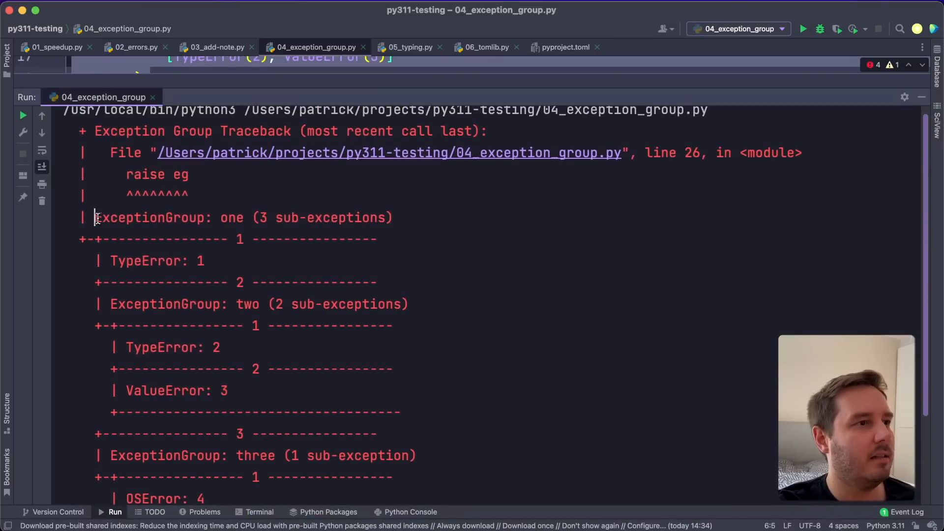
# Run the script with raise eg wrapped in except* ValueError, TypeError and OSError handlers.
pyautogui.moveTo(97, 218); pyautogui.dragTo(393, 217)
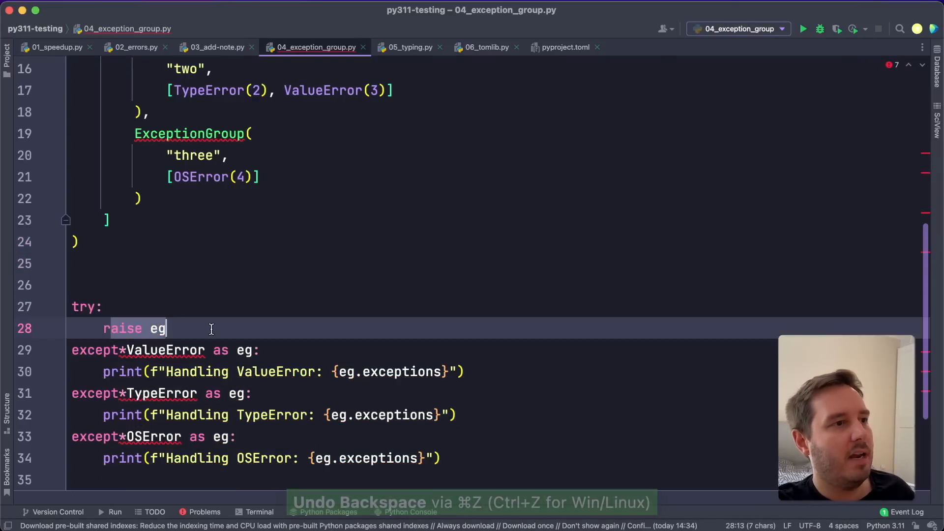
pyautogui.scroll(-3)
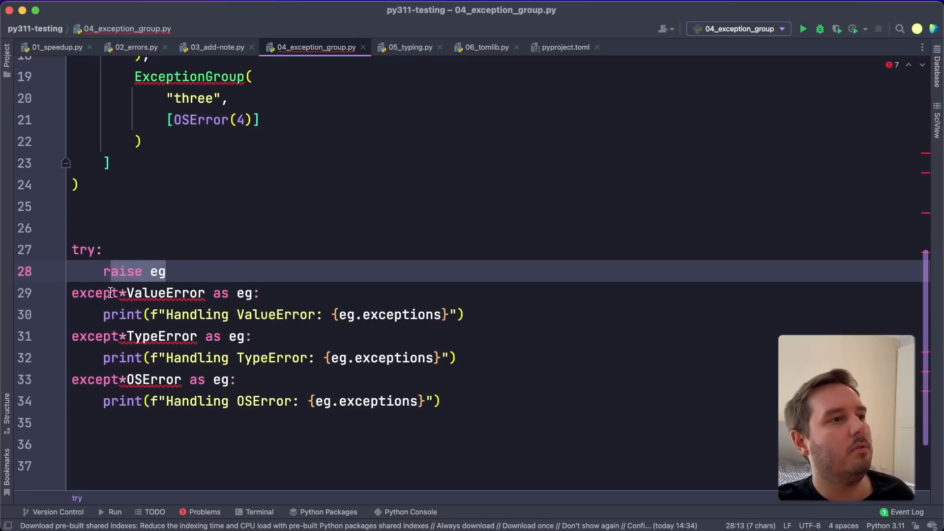
pyautogui.doubleClick(166, 294)
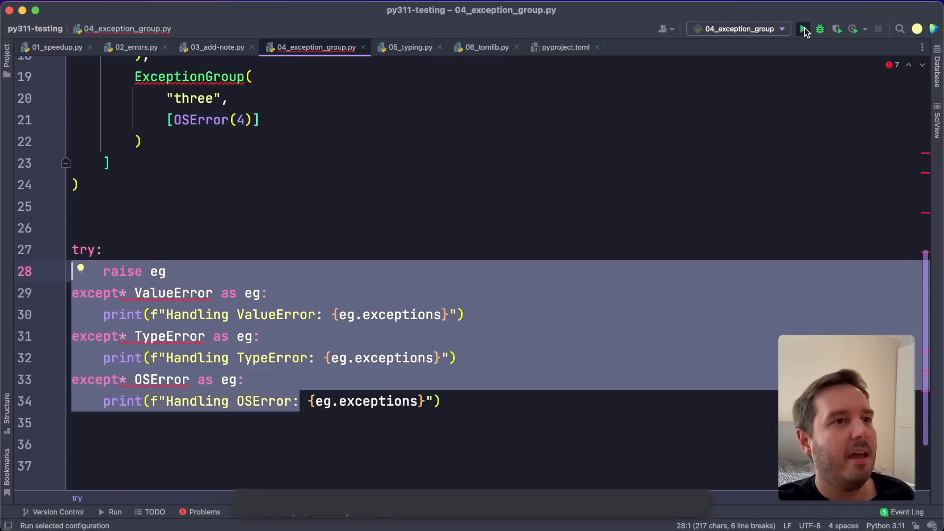
pyautogui.click(804, 29)
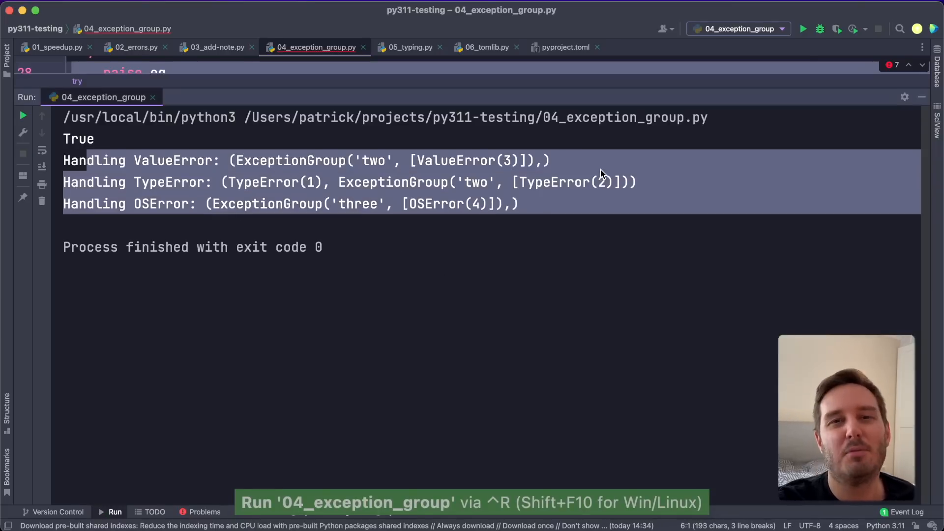
# Review the LiteralString example guarding against SQL injection and its expected type error.
pyautogui.click(409, 47)
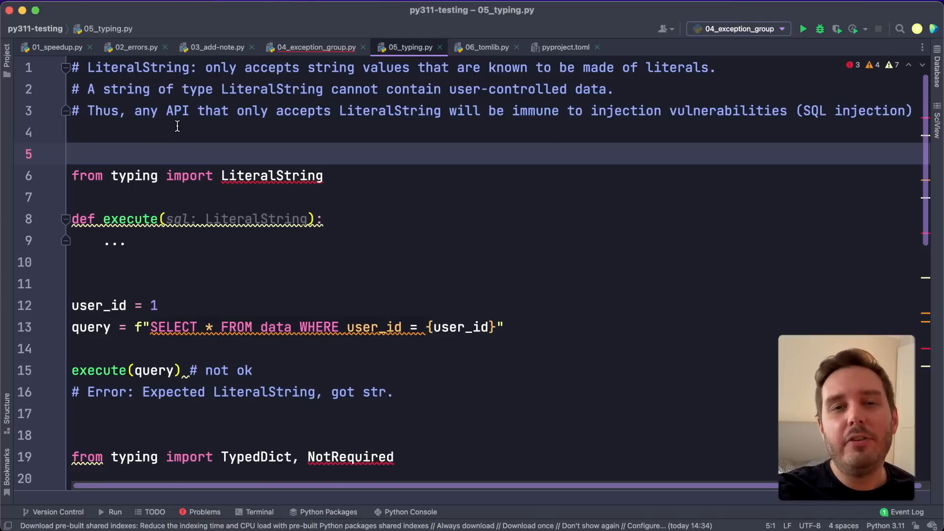
pyautogui.doubleClick(272, 175)
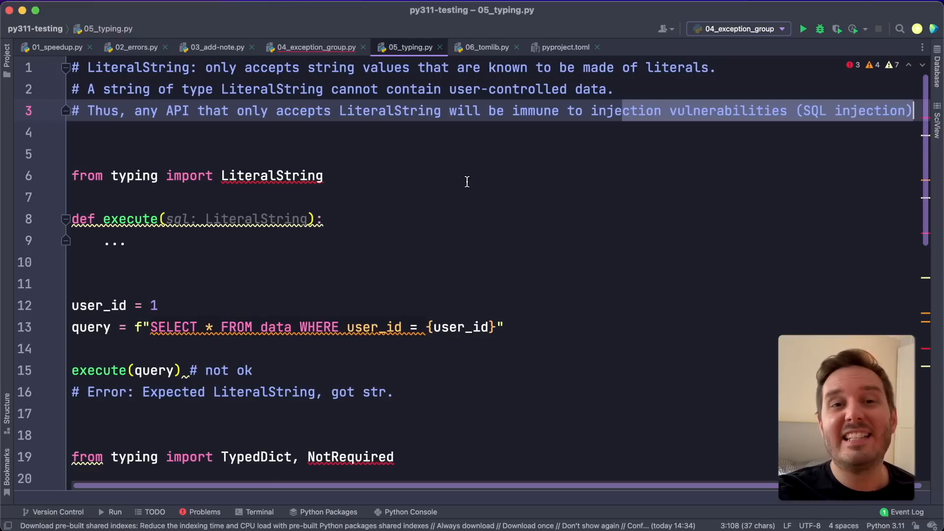
pyautogui.scroll(-3)
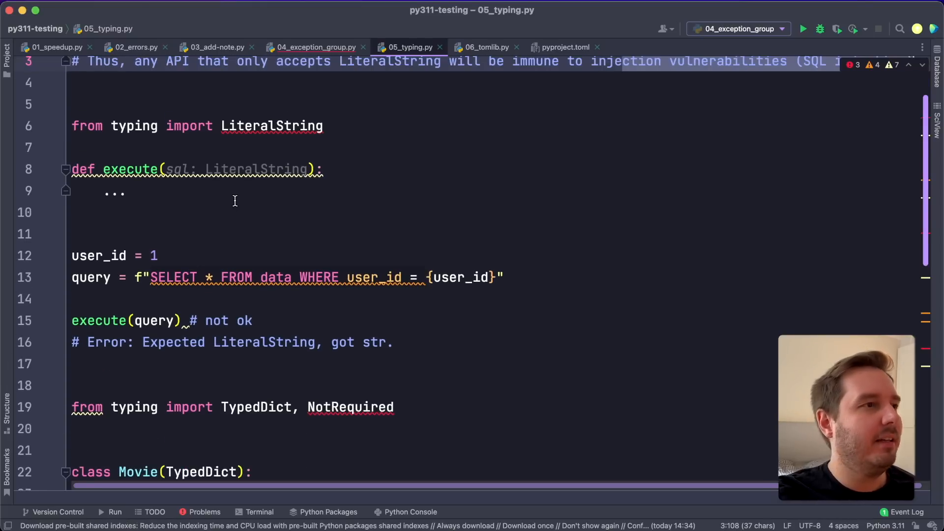
pyautogui.click(131, 169)
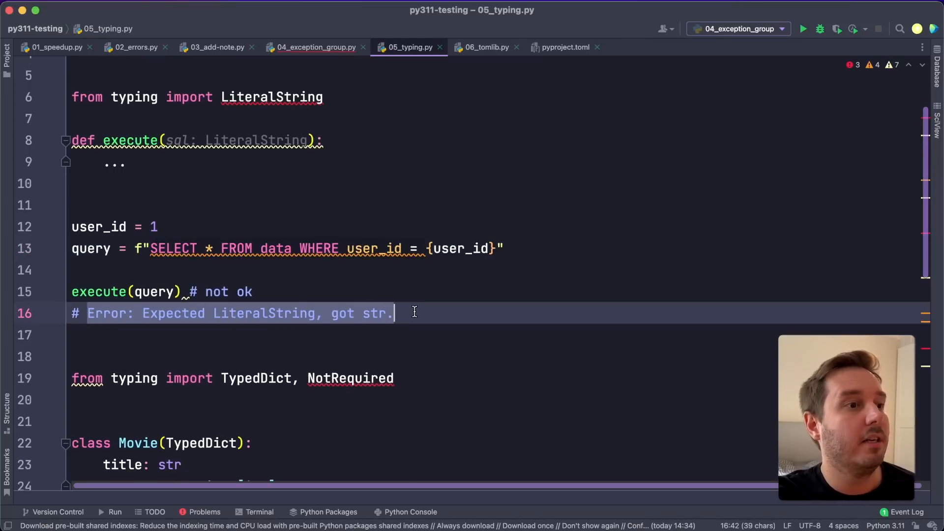
# Go through the TypedDict NotRequired and Self typing examples.
pyautogui.scroll(-3)
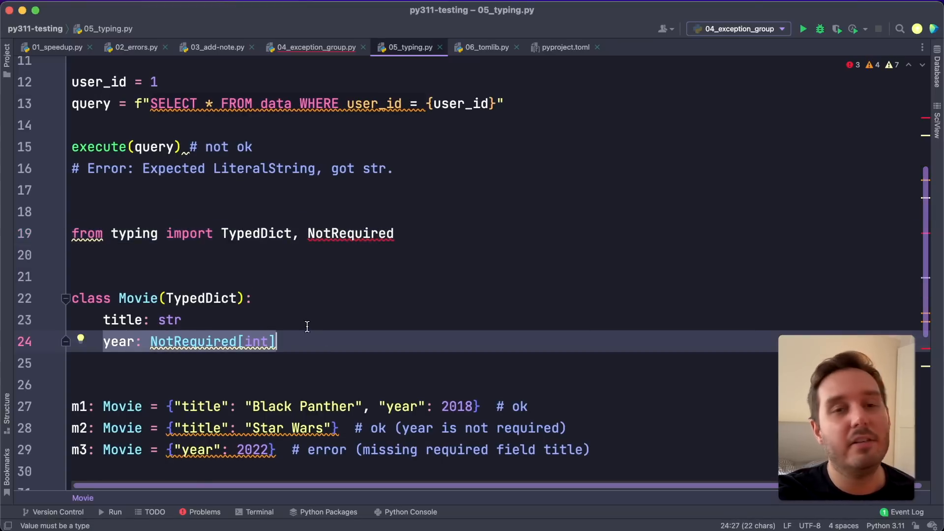
pyautogui.scroll(-3)
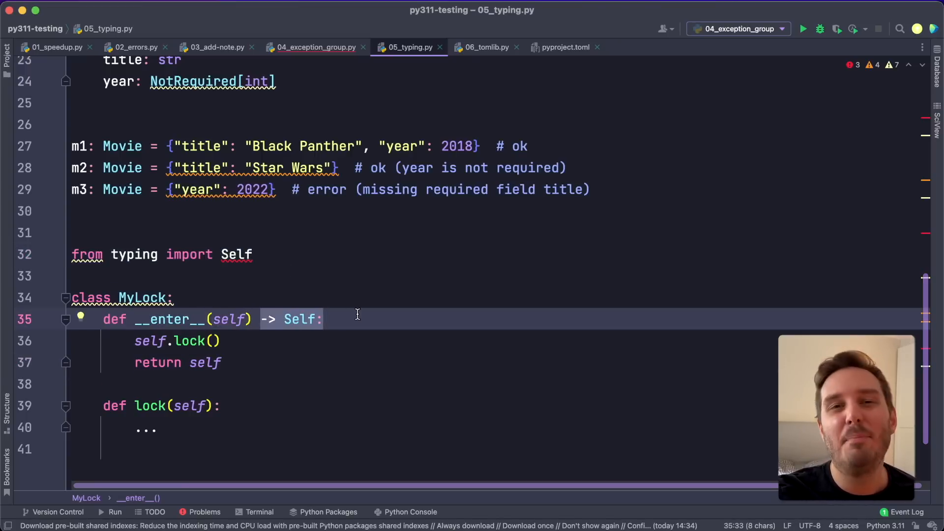
pyautogui.click(486, 47)
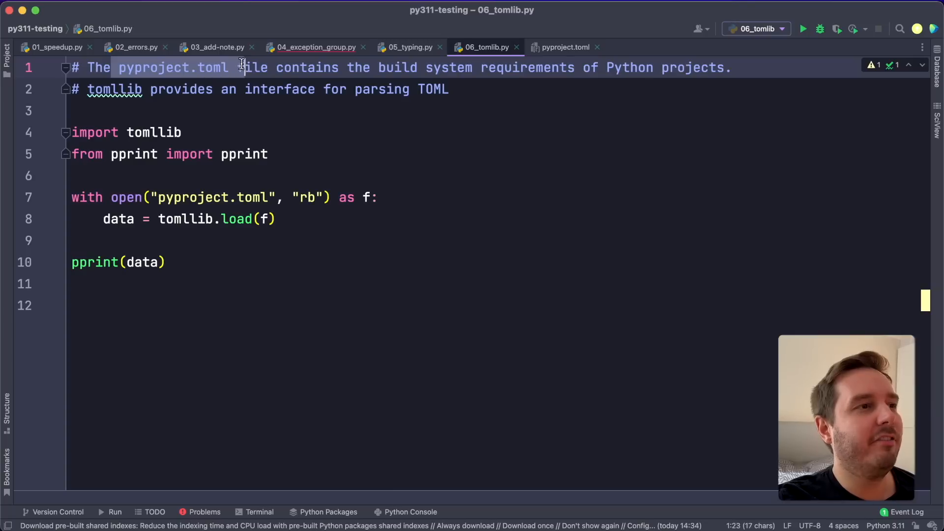
# Inspect the pyproject.toml reference, return to 06_tomllib.py and run the tomllib parser.
pyautogui.moveTo(245, 68); pyautogui.dragTo(415, 68)
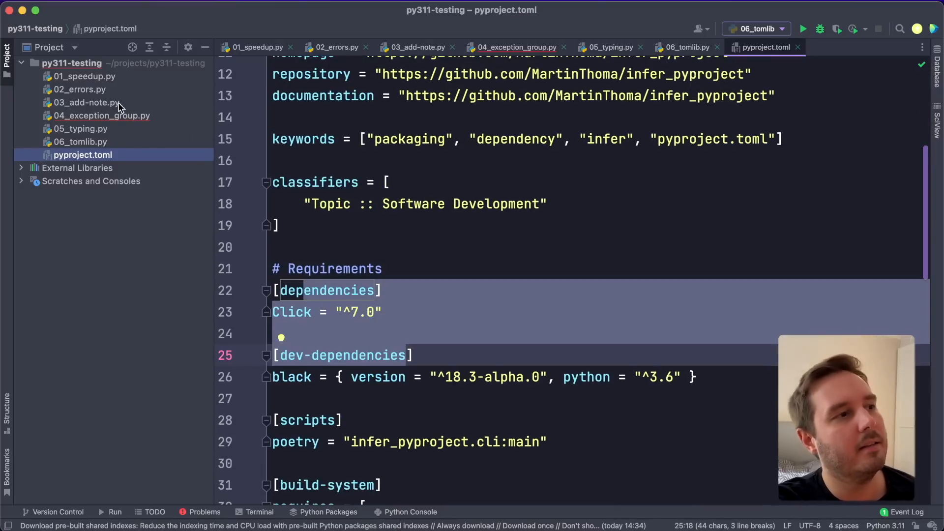
pyautogui.click(684, 47)
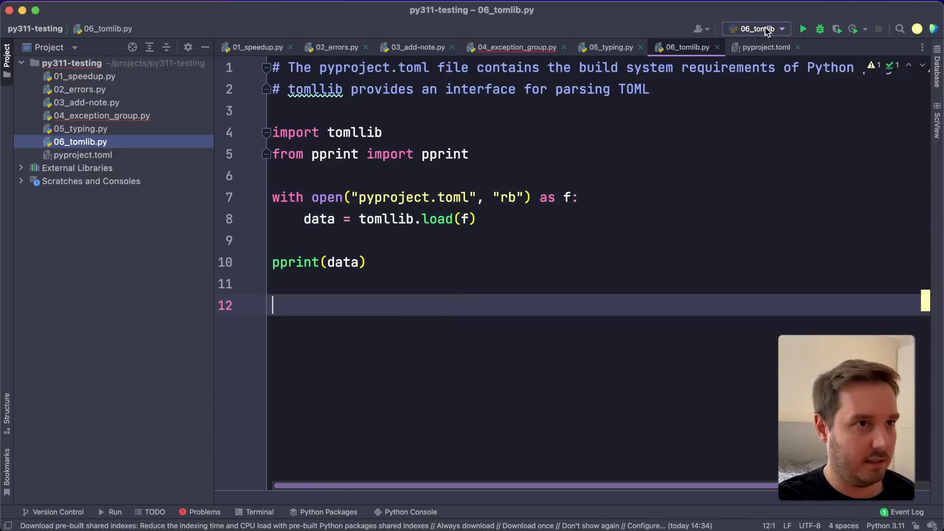
pyautogui.click(804, 29)
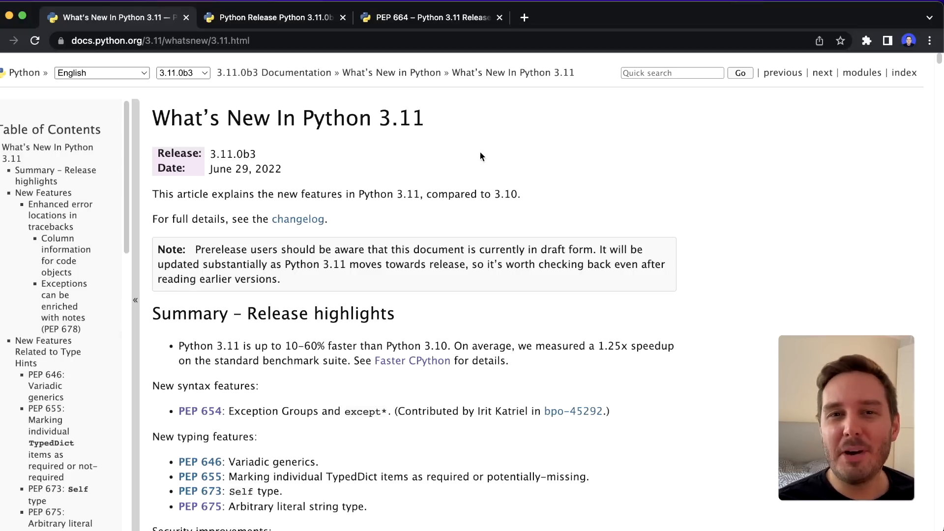
pyautogui.moveTo(404, 88)
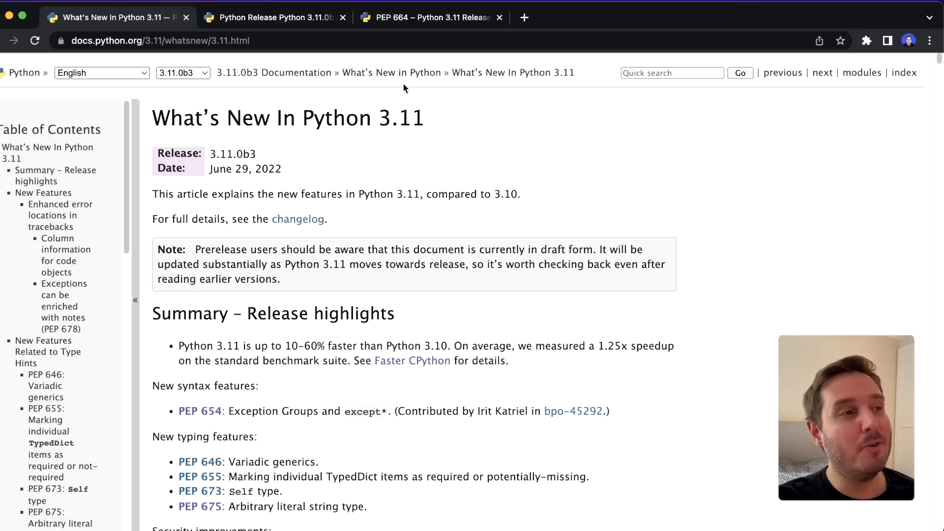
# Highlight the What's New In Python 3.11 title with its 3.11.0b3 release number.
pyautogui.moveTo(153, 117); pyautogui.dragTo(255, 153)
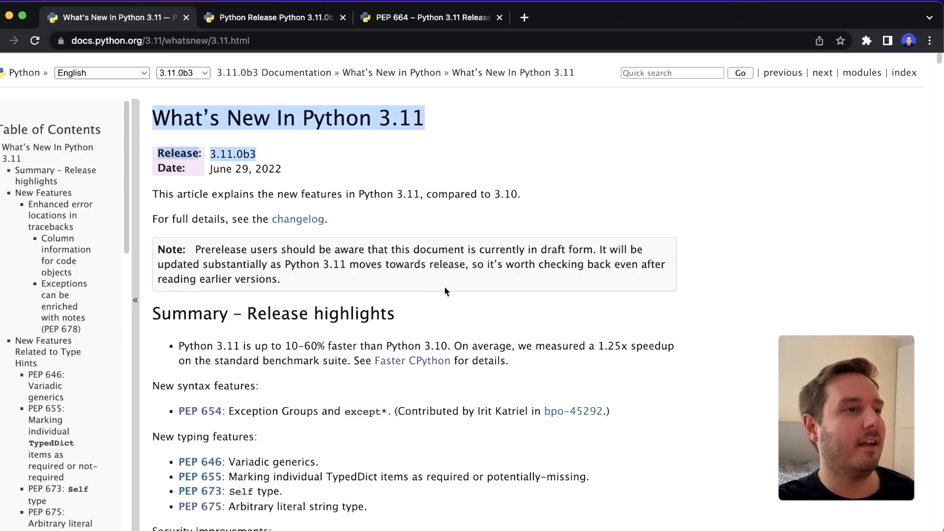